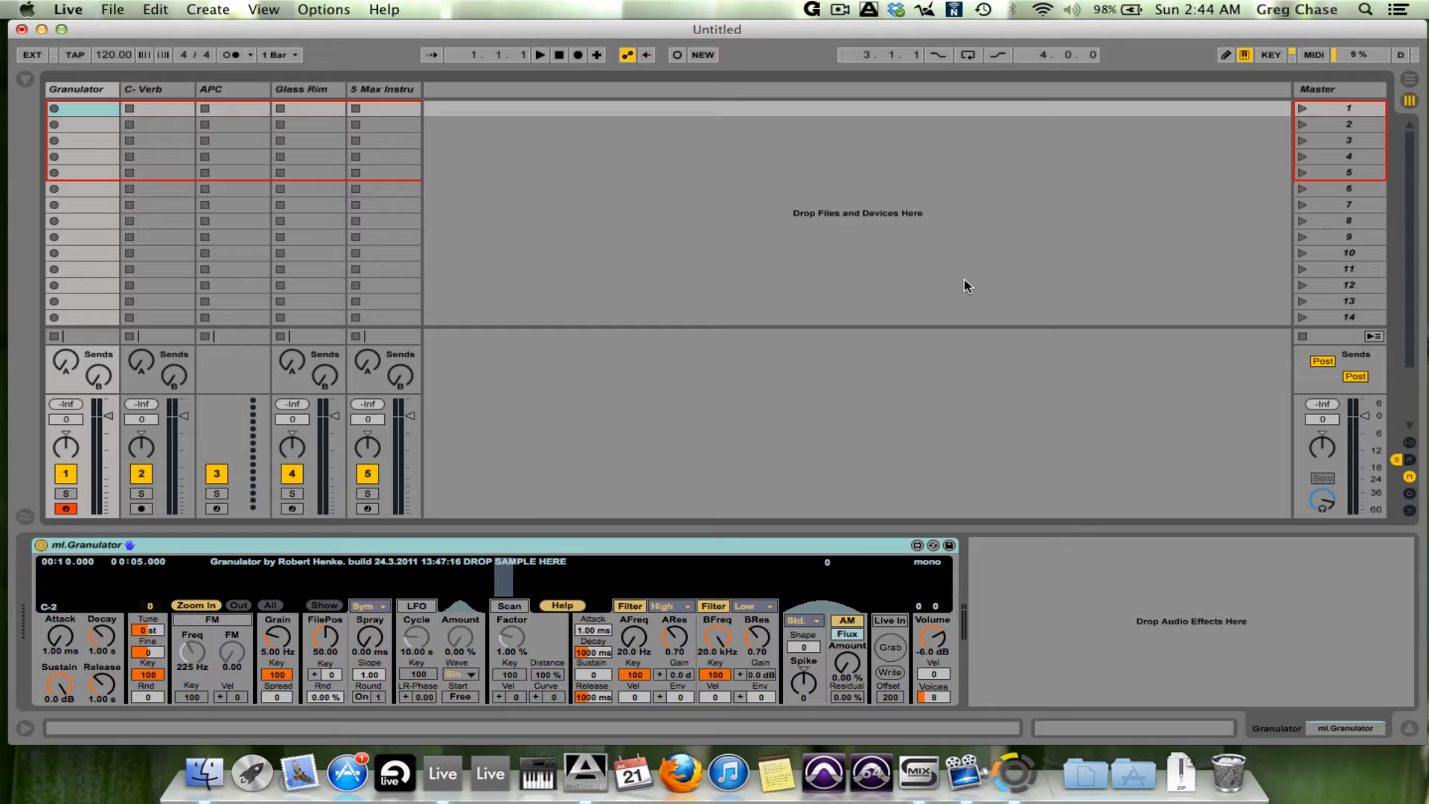
- Select the C-Verb track to show its Convolution Reverb Pro device with the Arundel Nave impulse
left_click(65, 507)
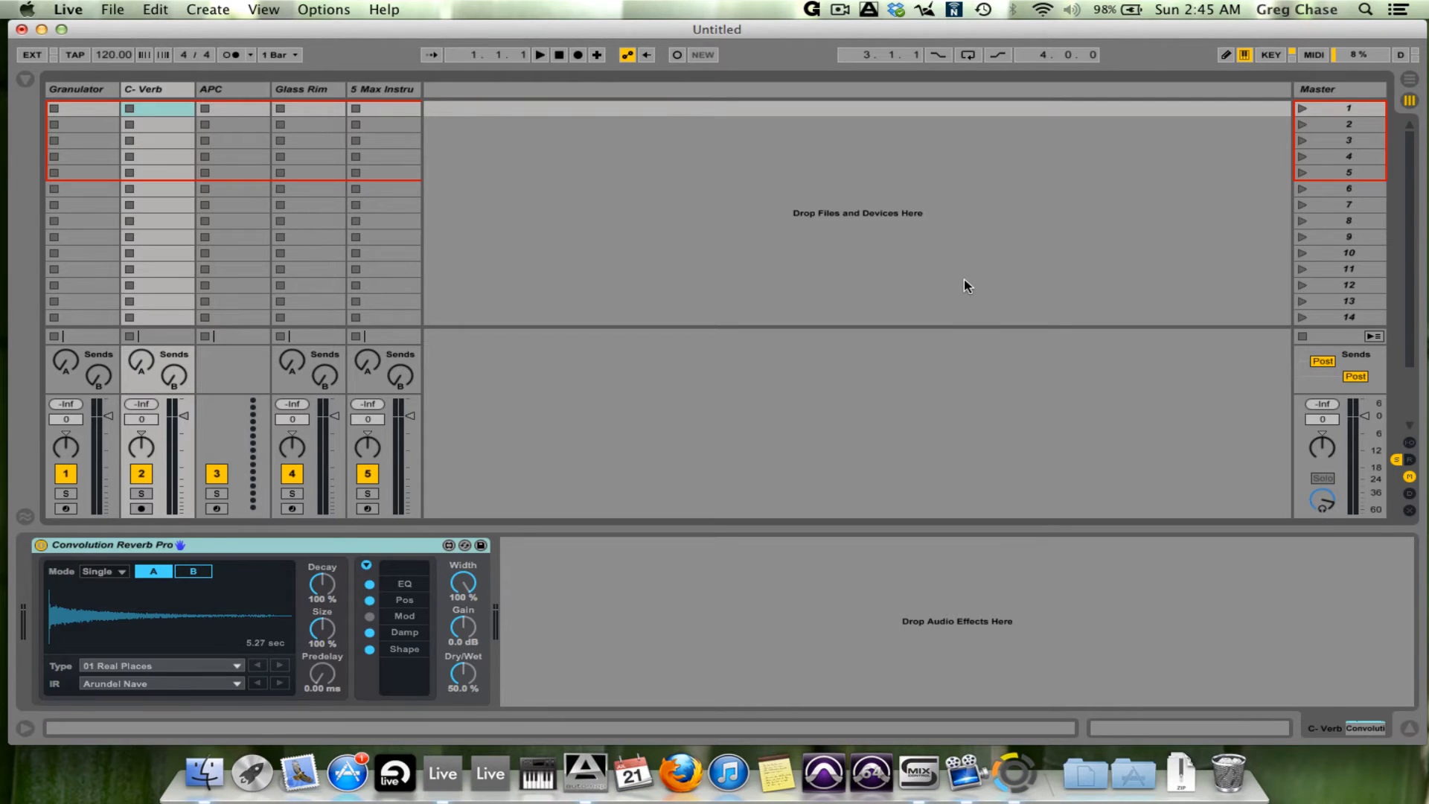
- View the Glass Rim August synth, Master's Kapture, then track 5's empty Max Instrument
left_click(232, 88)
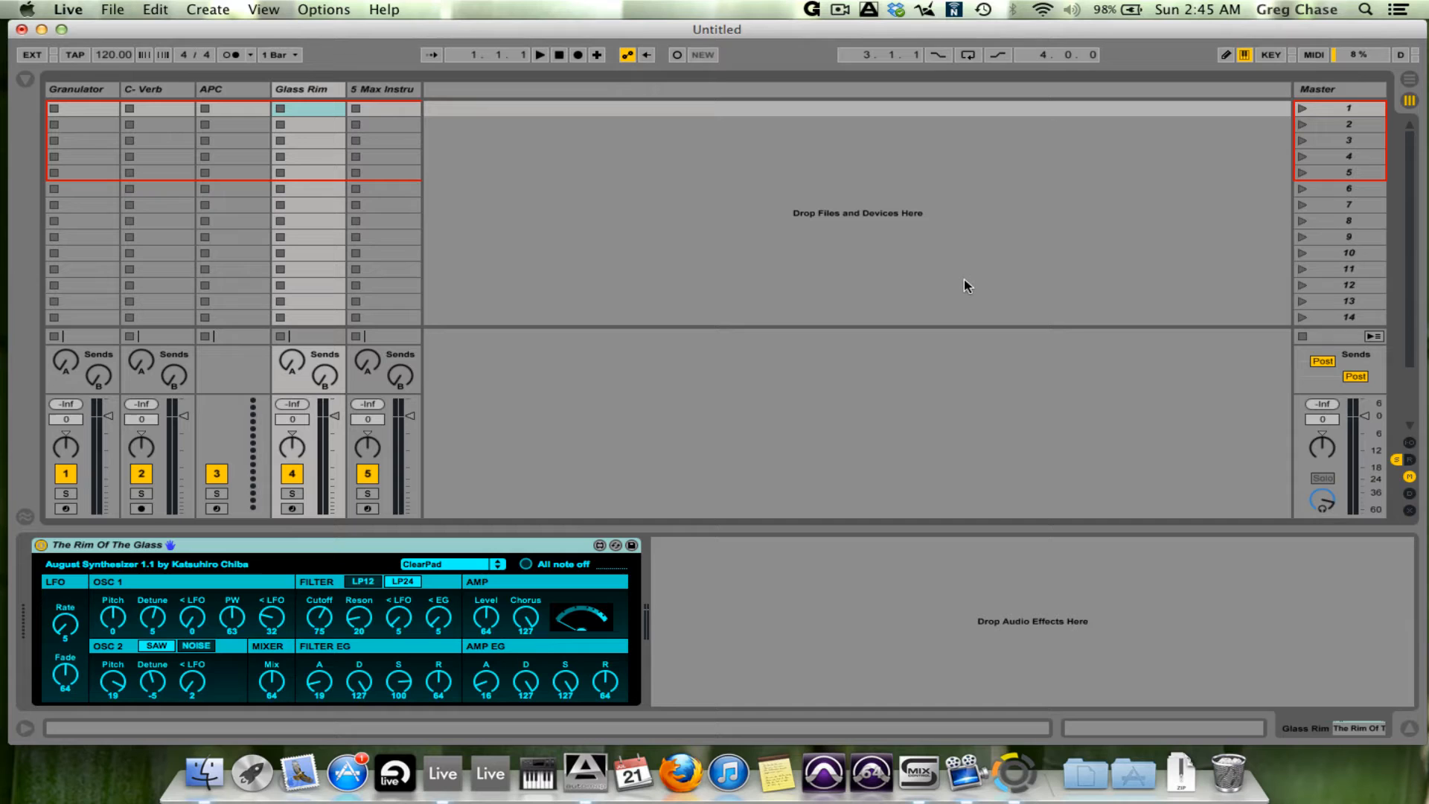
left_click(382, 88)
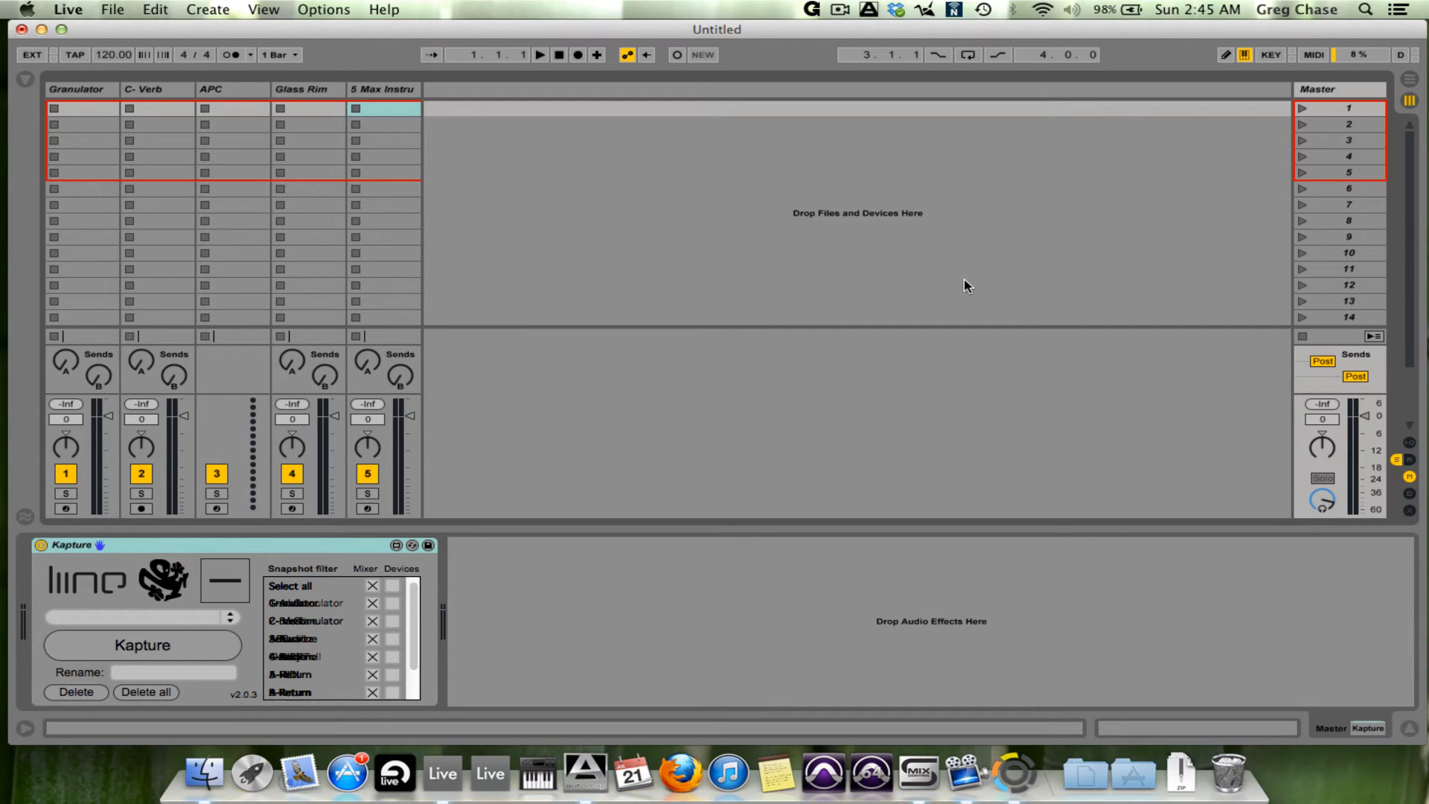
left_click(381, 89)
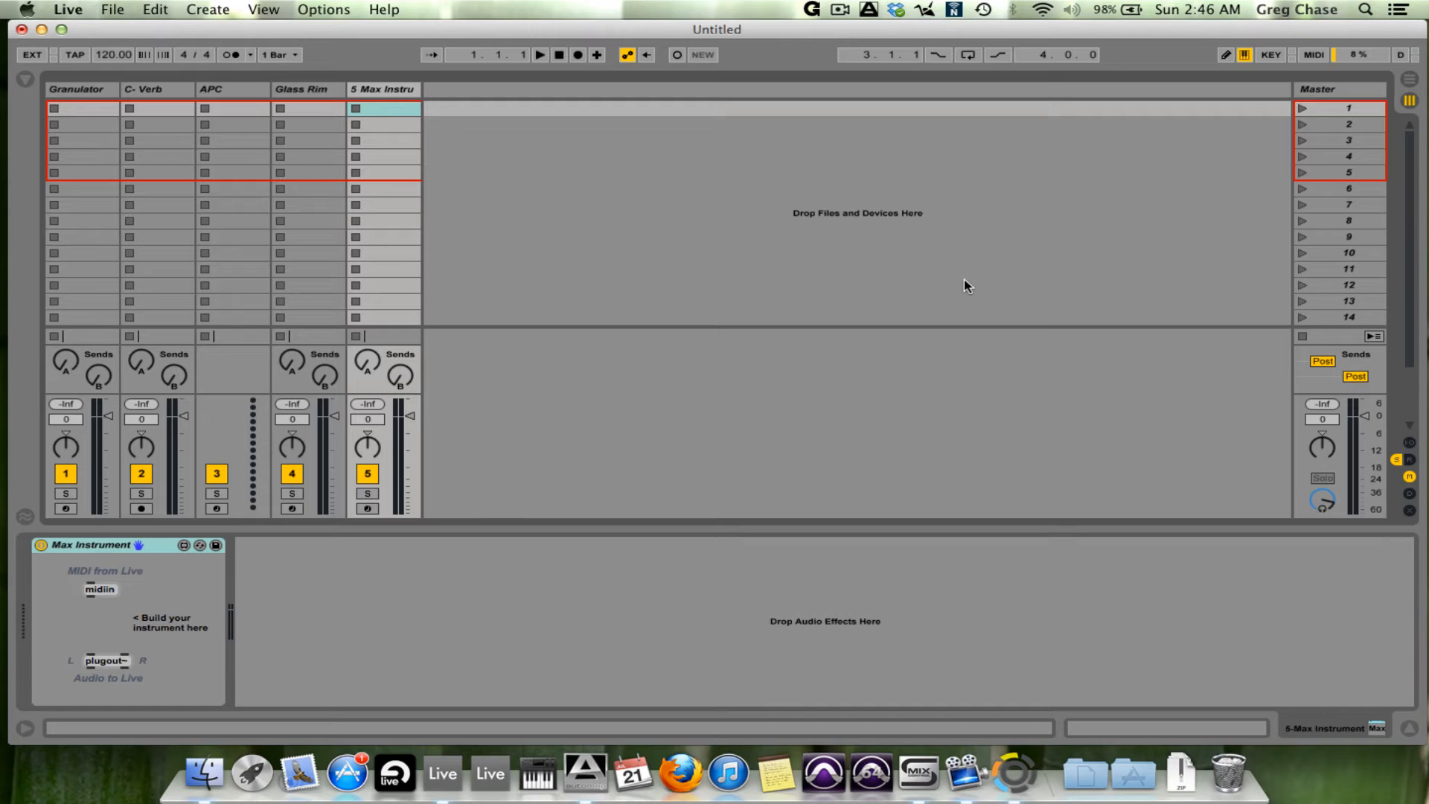
mouse_move(362, 586)
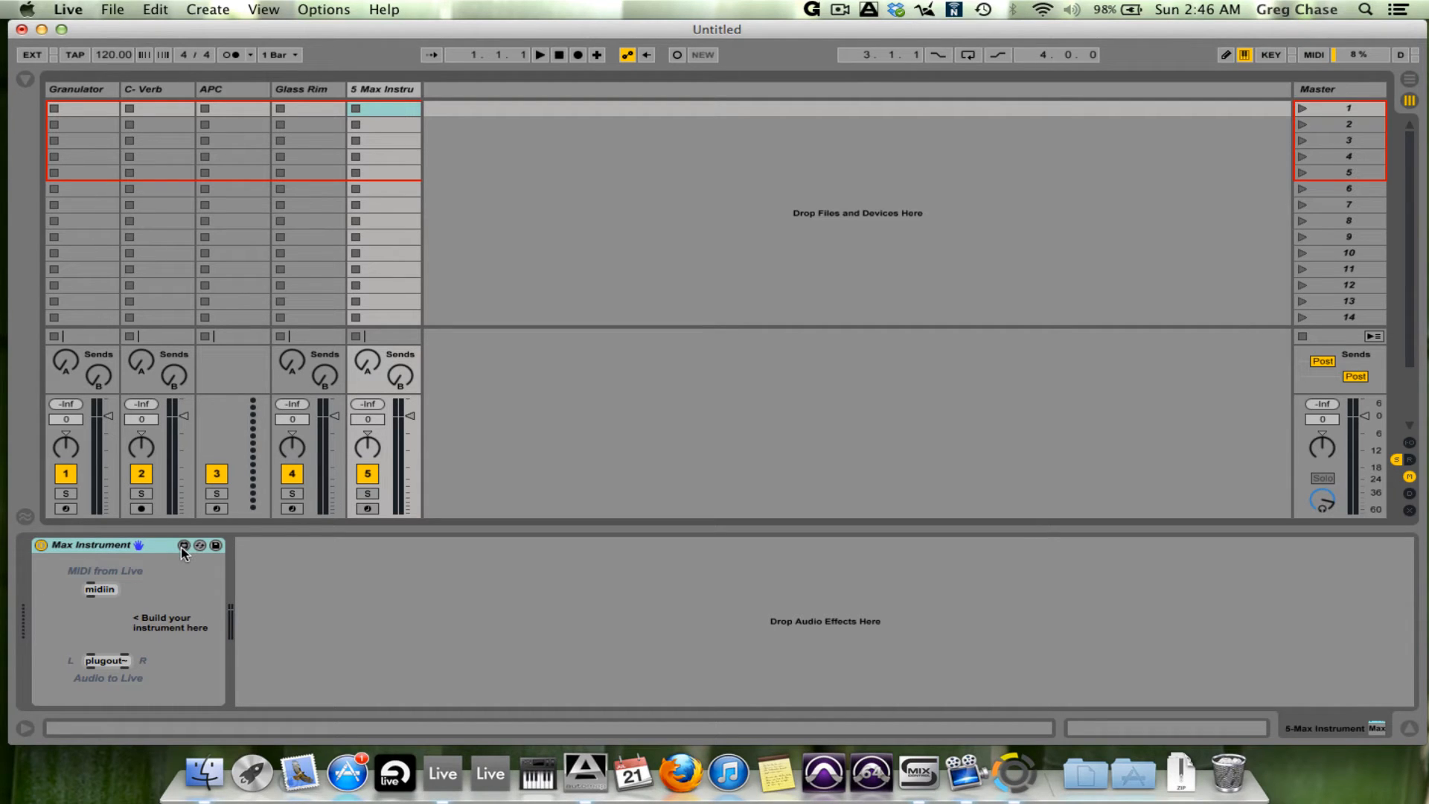
- Open the Max Instrument patch with midiin and plugout~ in its own Max editor window
left_click(183, 545)
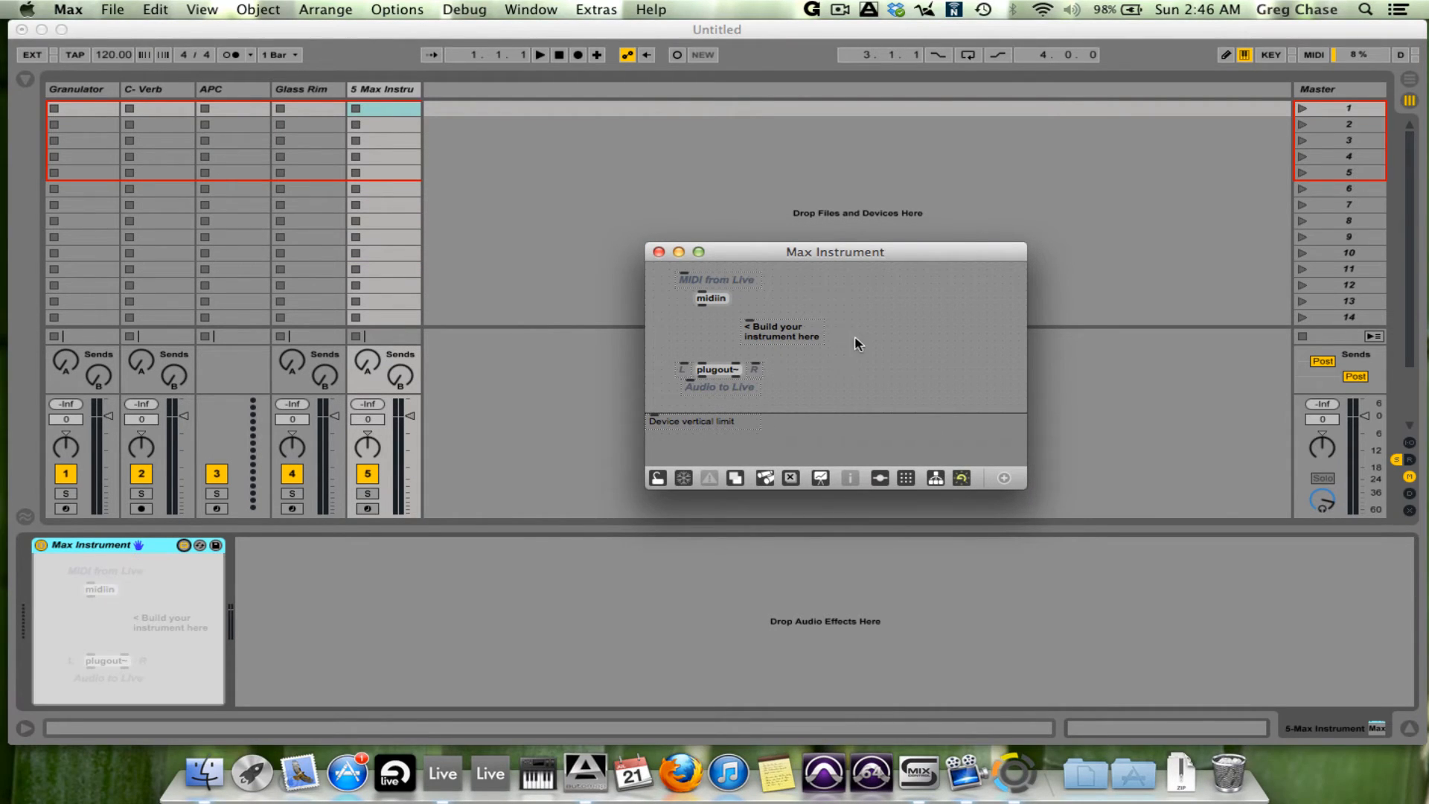
mouse_move(950, 408)
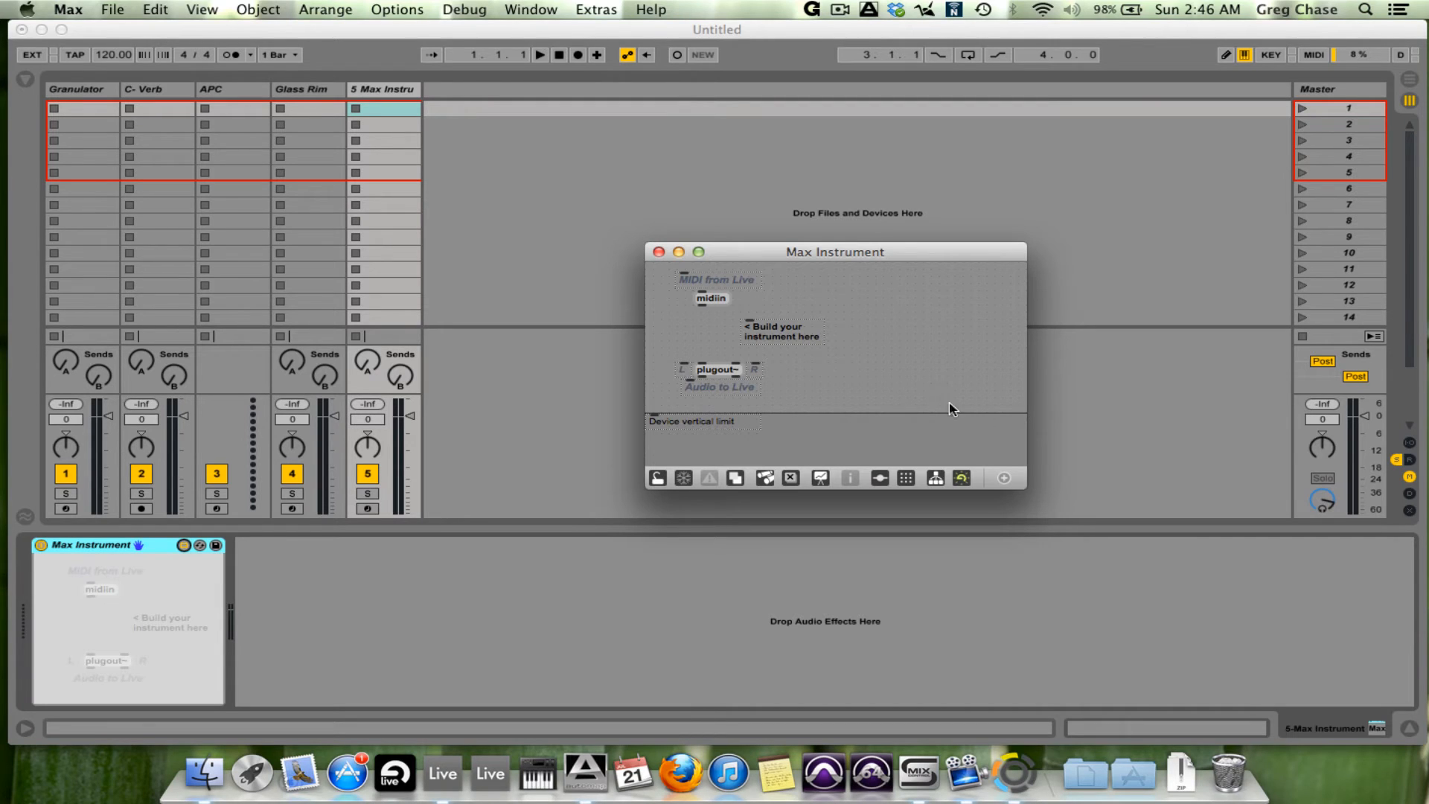
mouse_move(1162, 396)
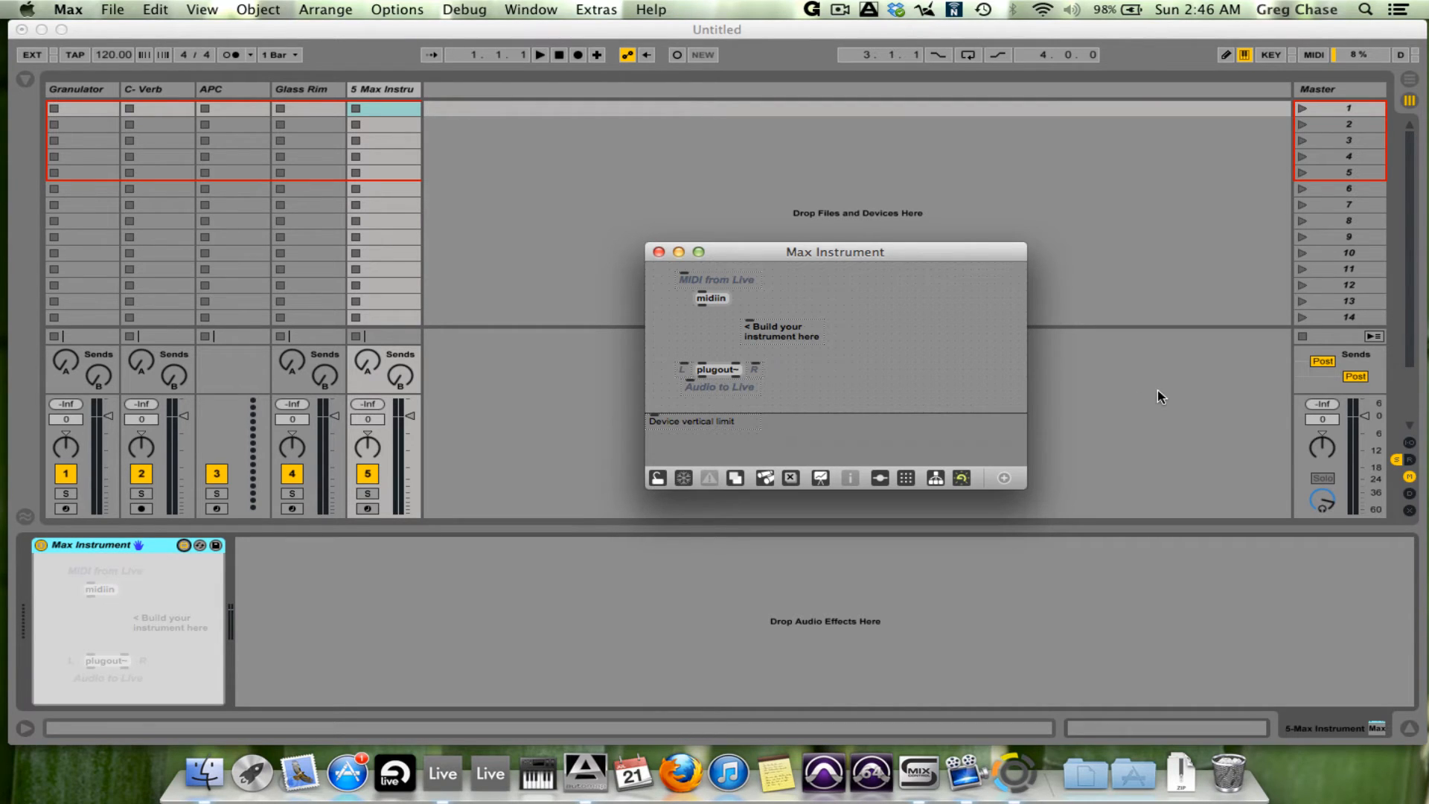